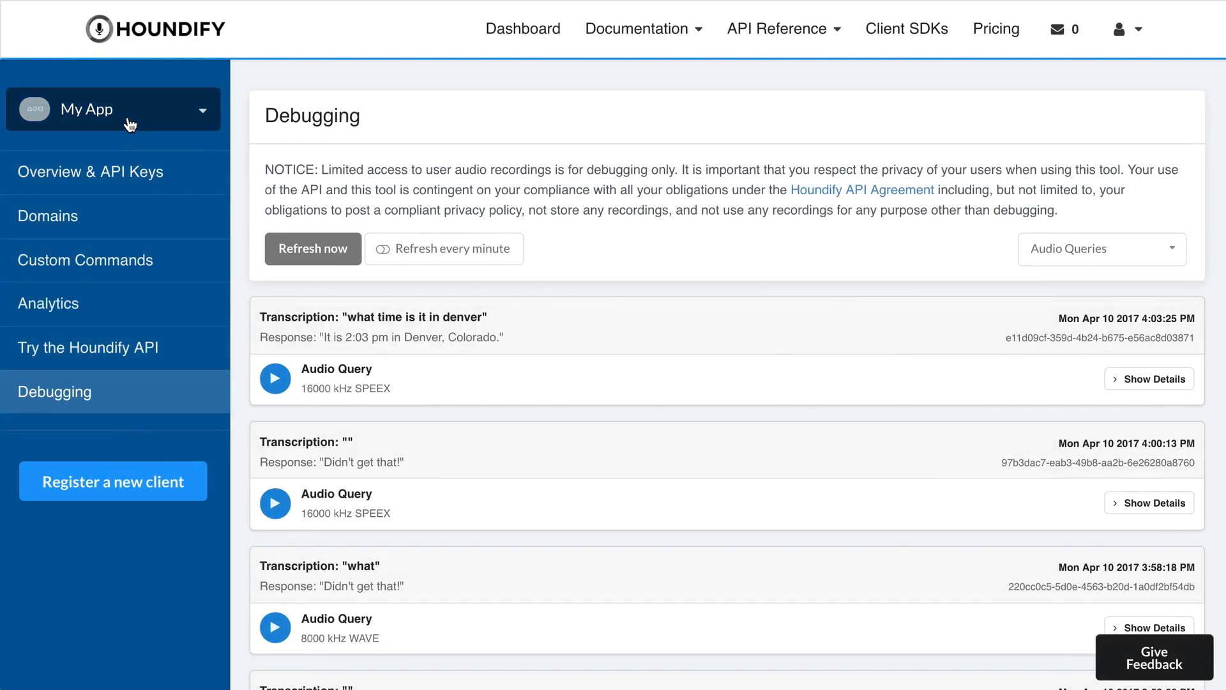
mouse_move(122, 391)
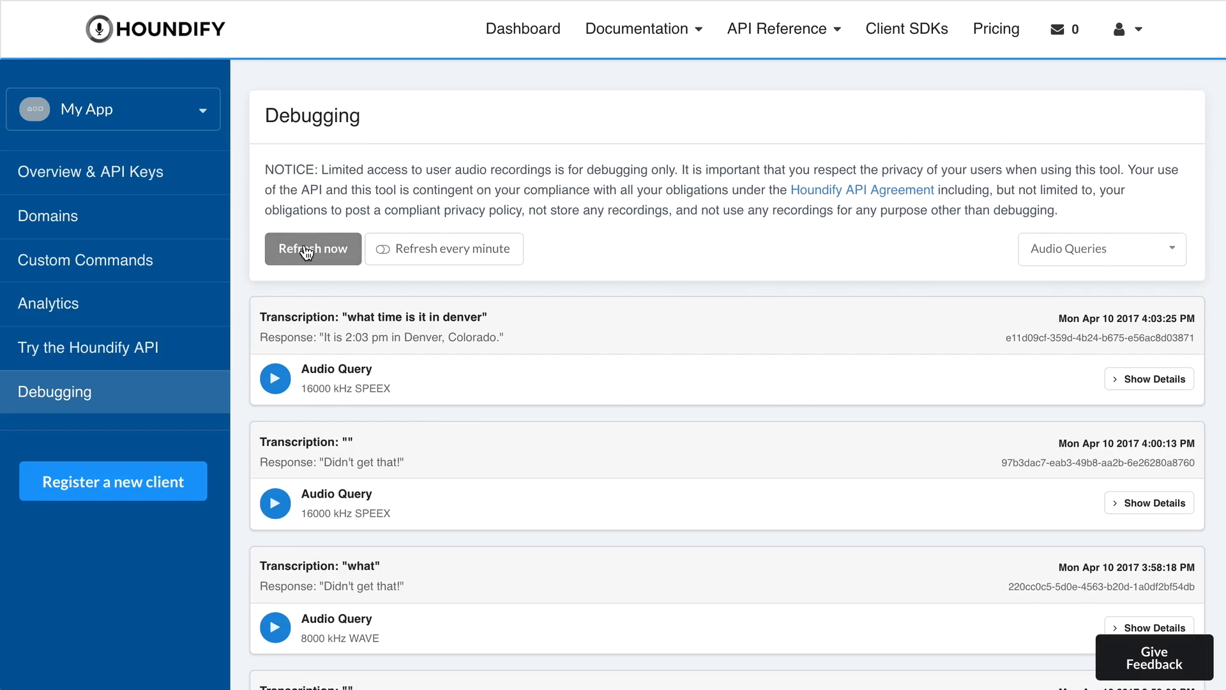
mouse_move(428, 249)
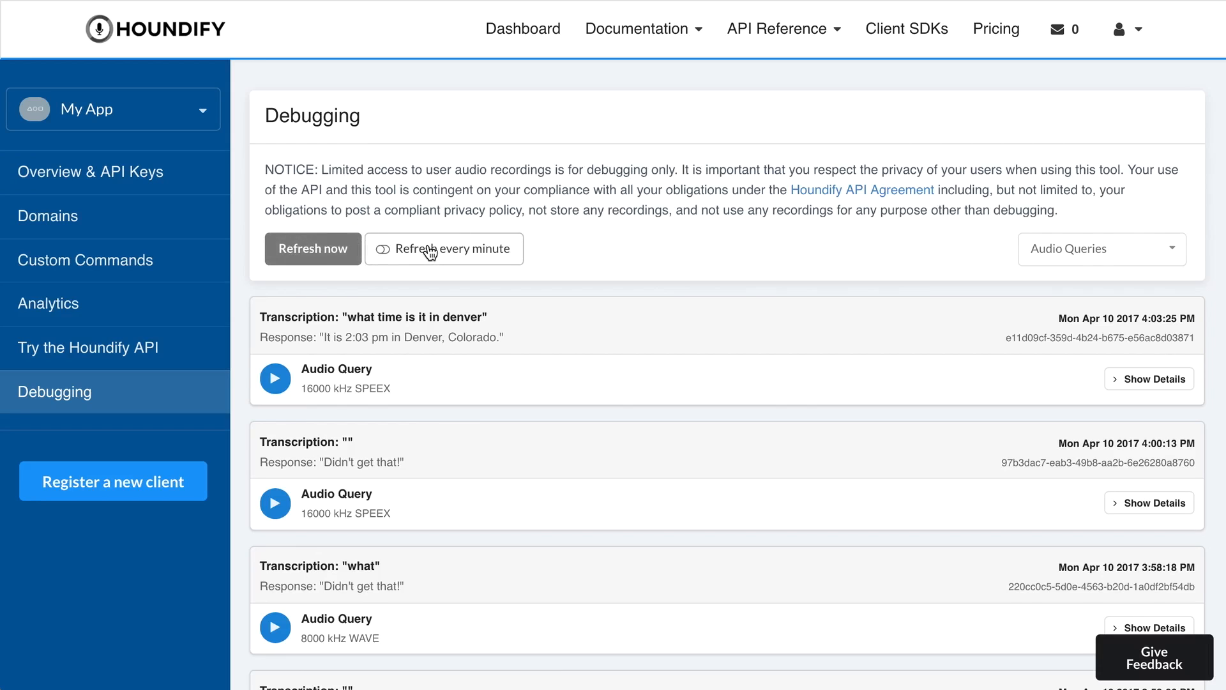
mouse_move(1126, 251)
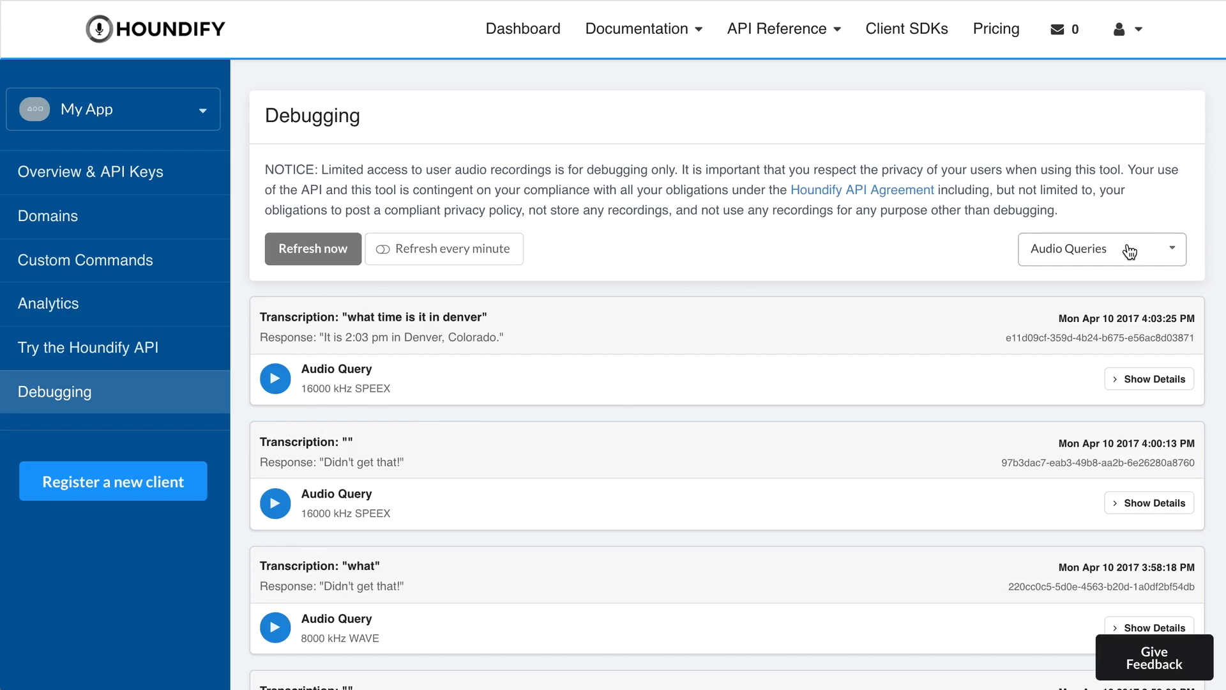
- Show details for the 'what time is it in denver' query, revealing IDs, audio length and JSON
click(1100, 249)
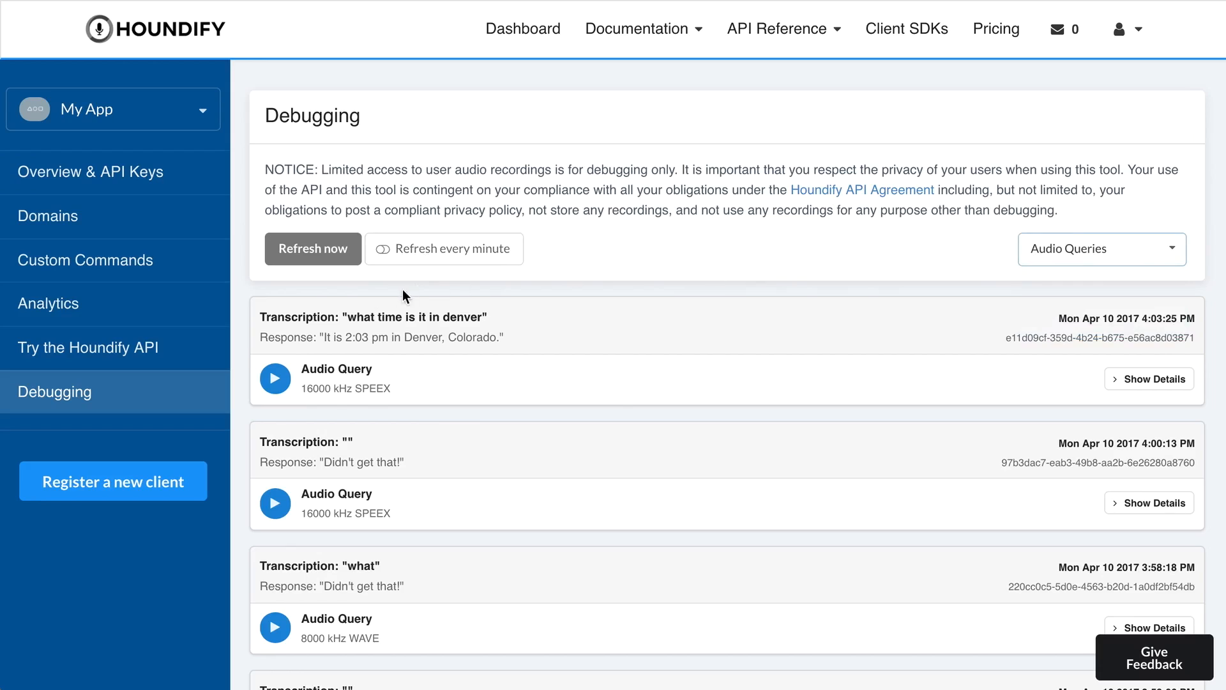
mouse_move(304, 337)
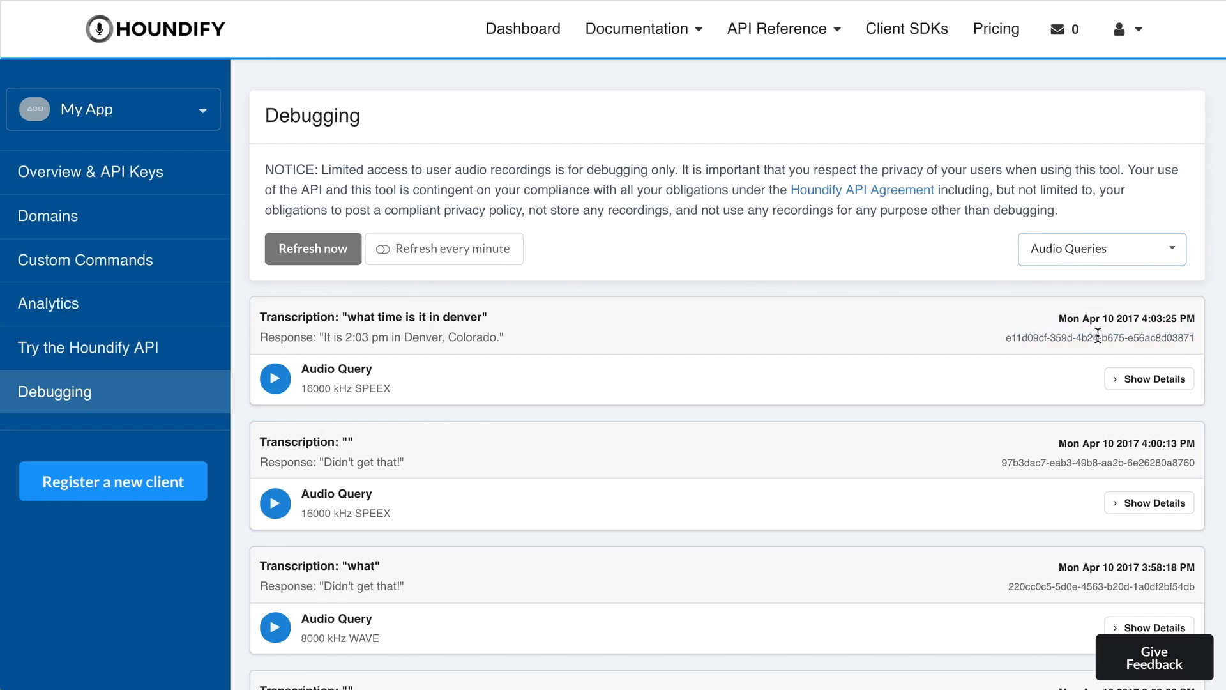
mouse_move(610, 324)
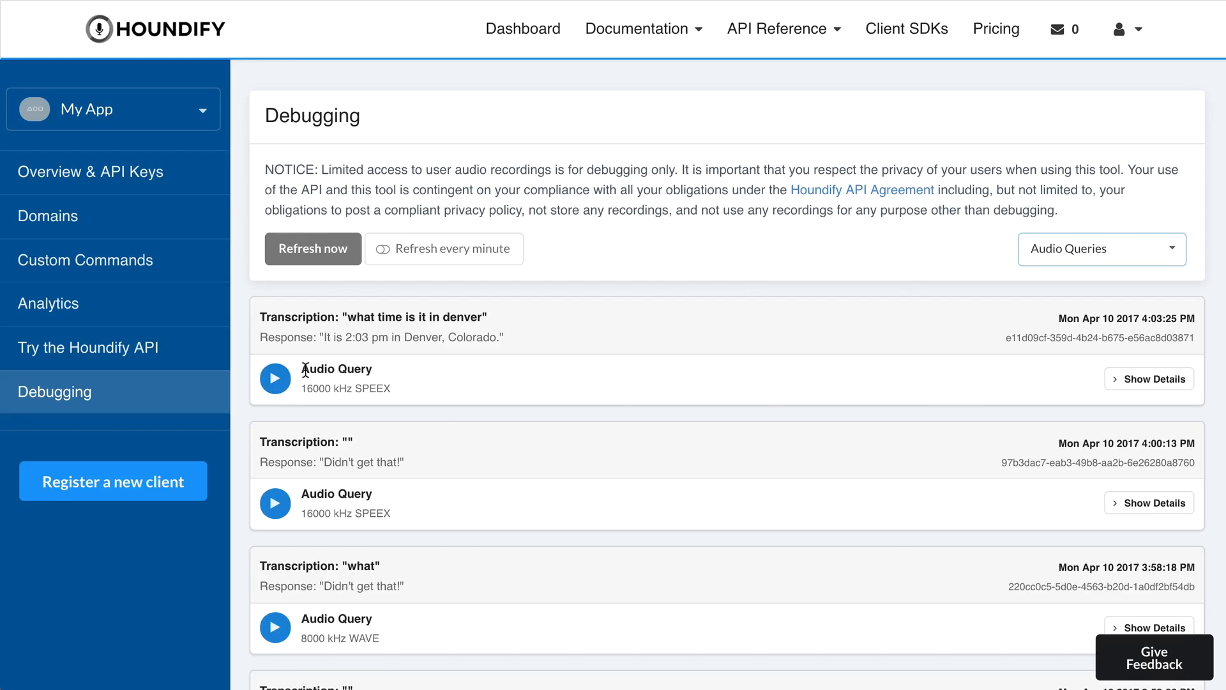
mouse_move(317, 383)
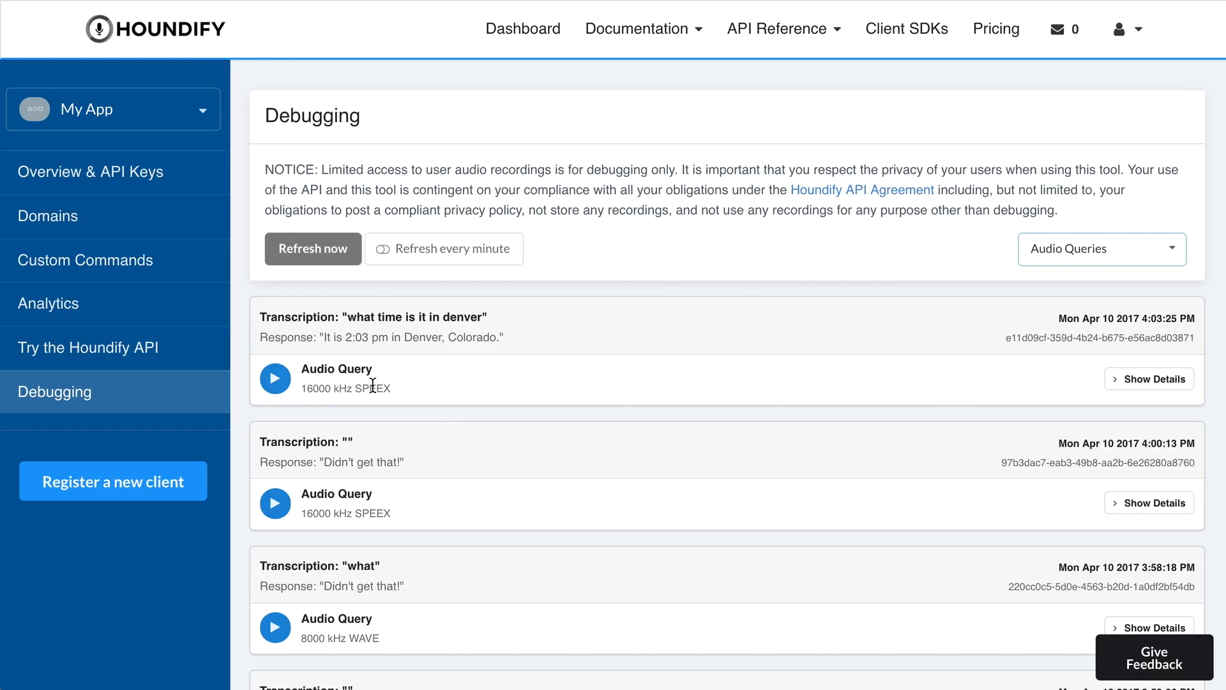
mouse_move(470, 375)
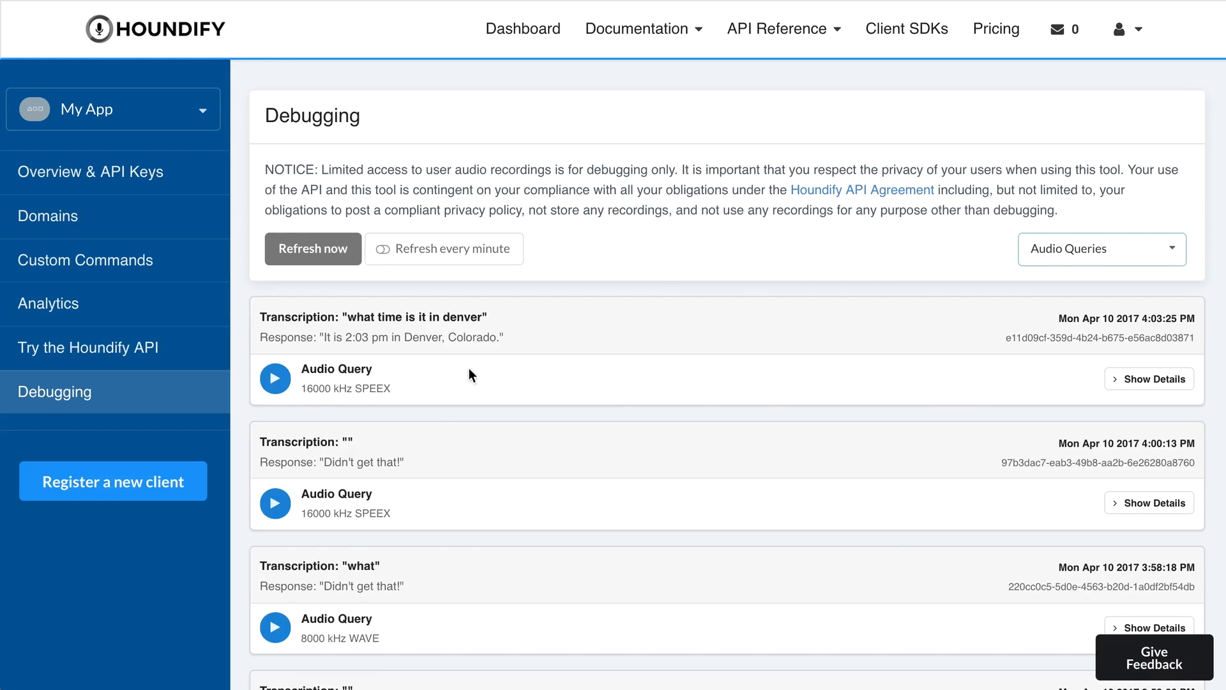
click(1149, 378)
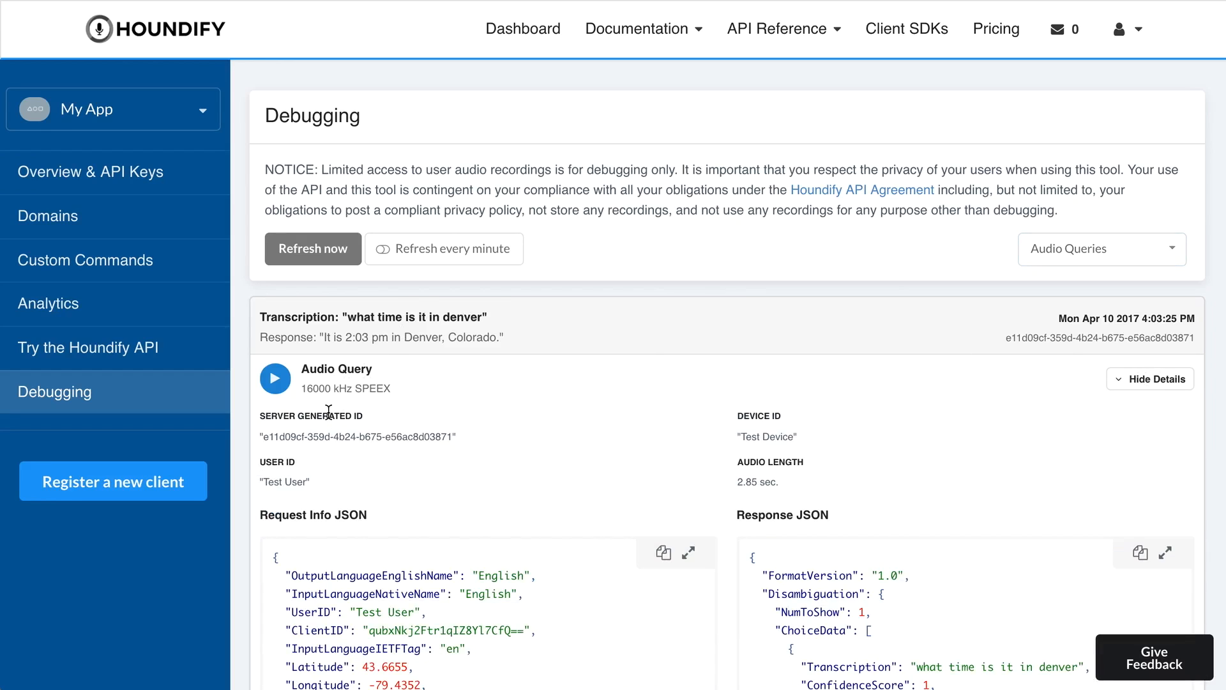
mouse_move(295, 475)
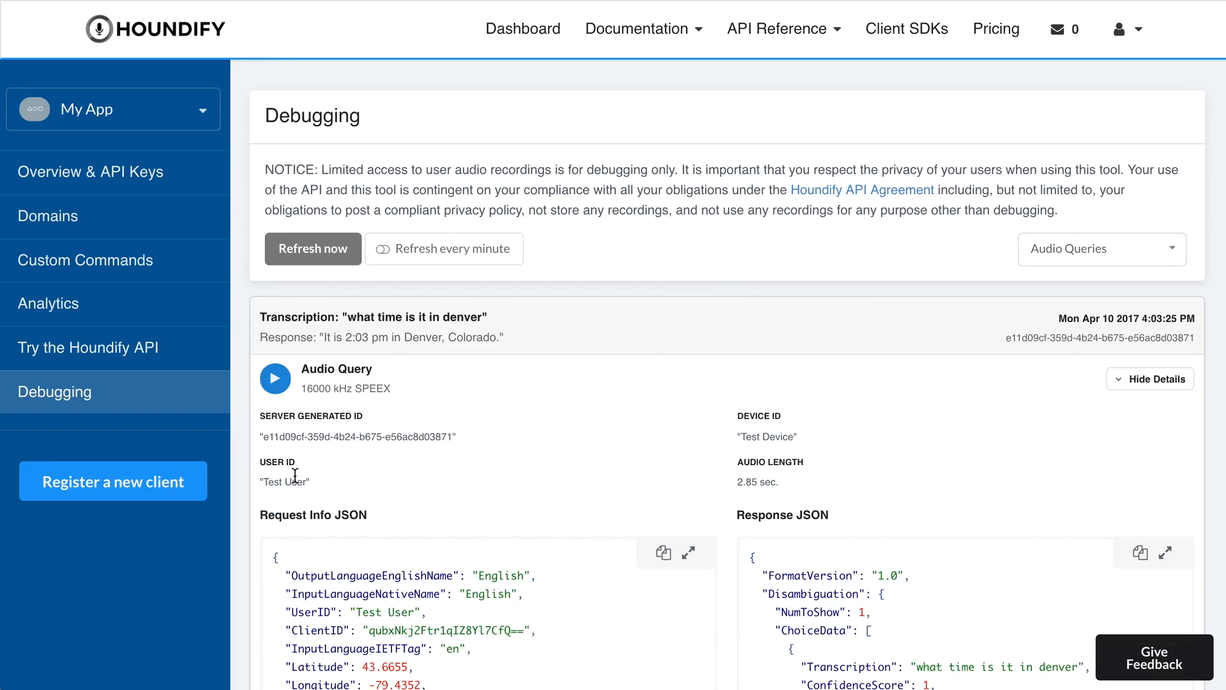
mouse_move(774, 435)
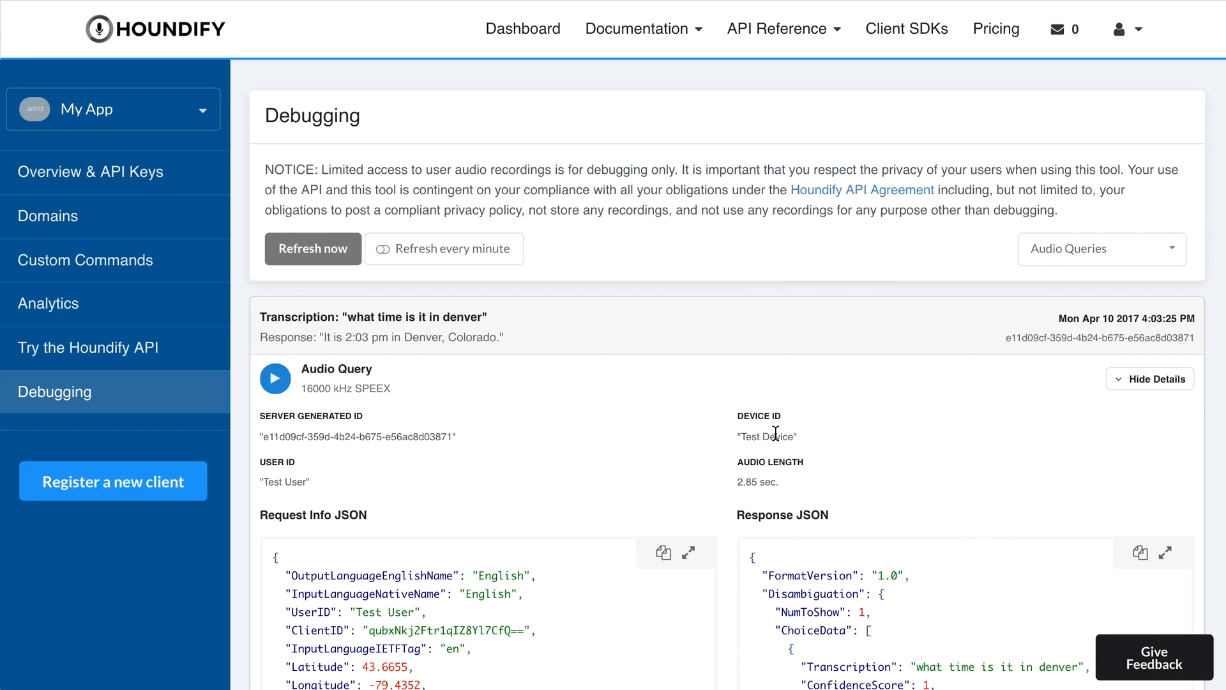
mouse_move(756, 475)
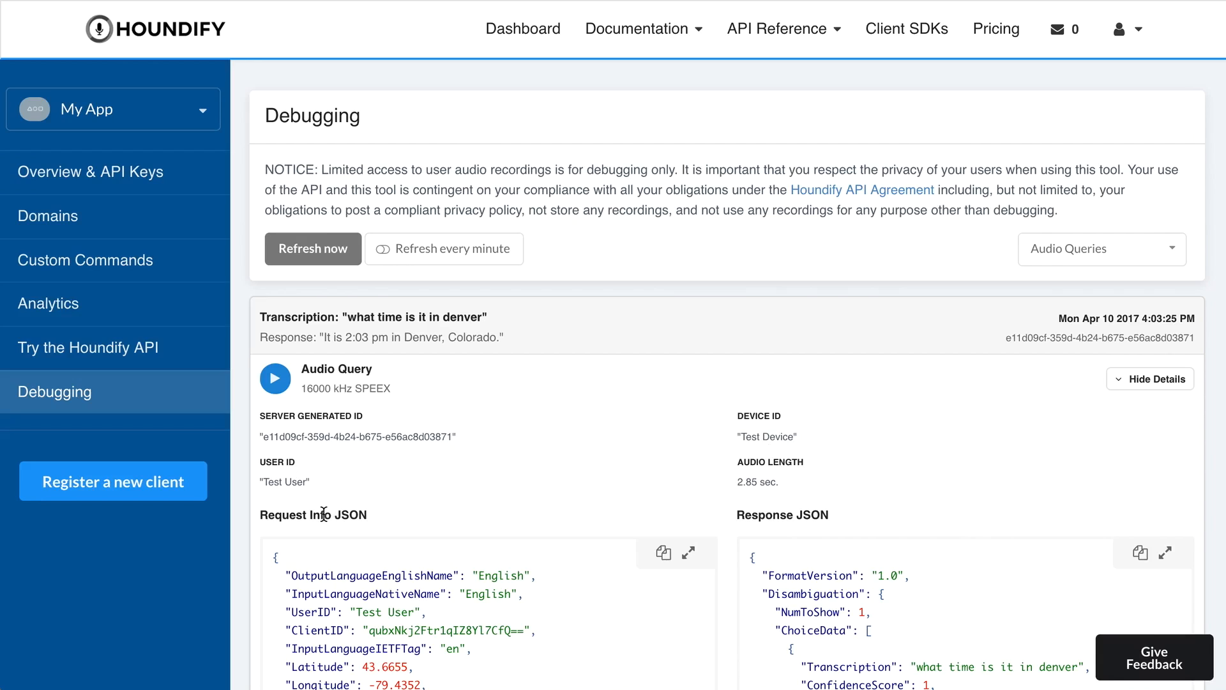
mouse_move(843, 518)
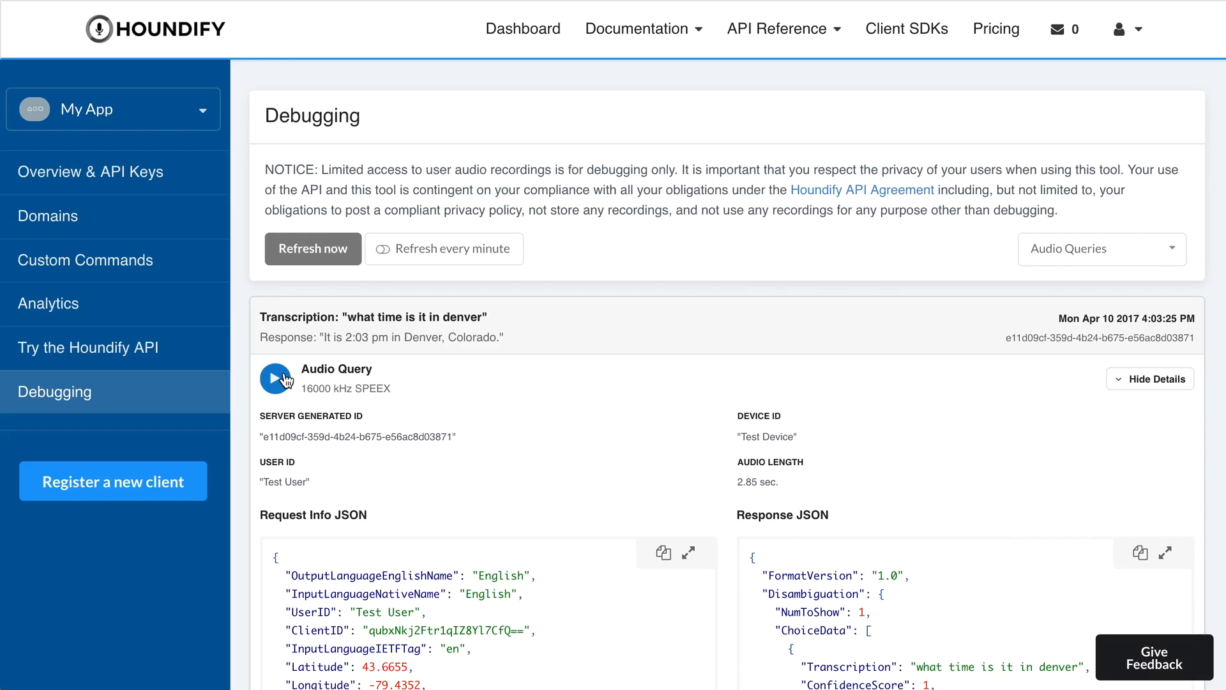
- Play the Denver query's recording, then collapse its details
click(274, 379)
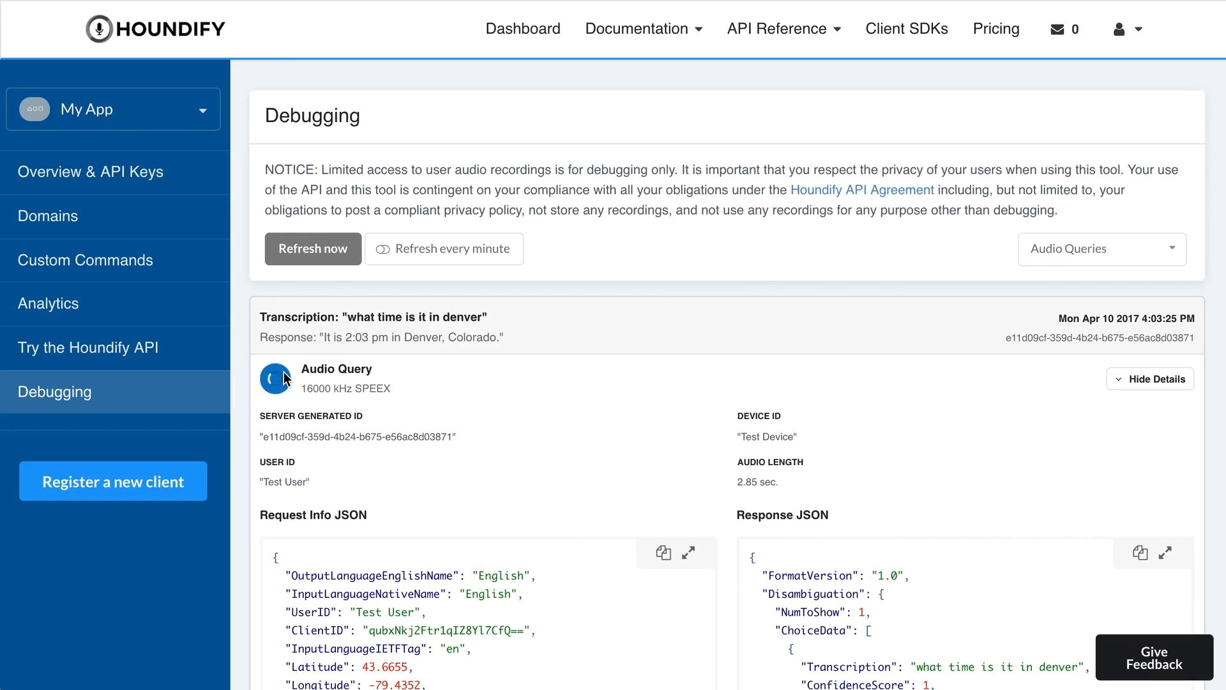
click(275, 377)
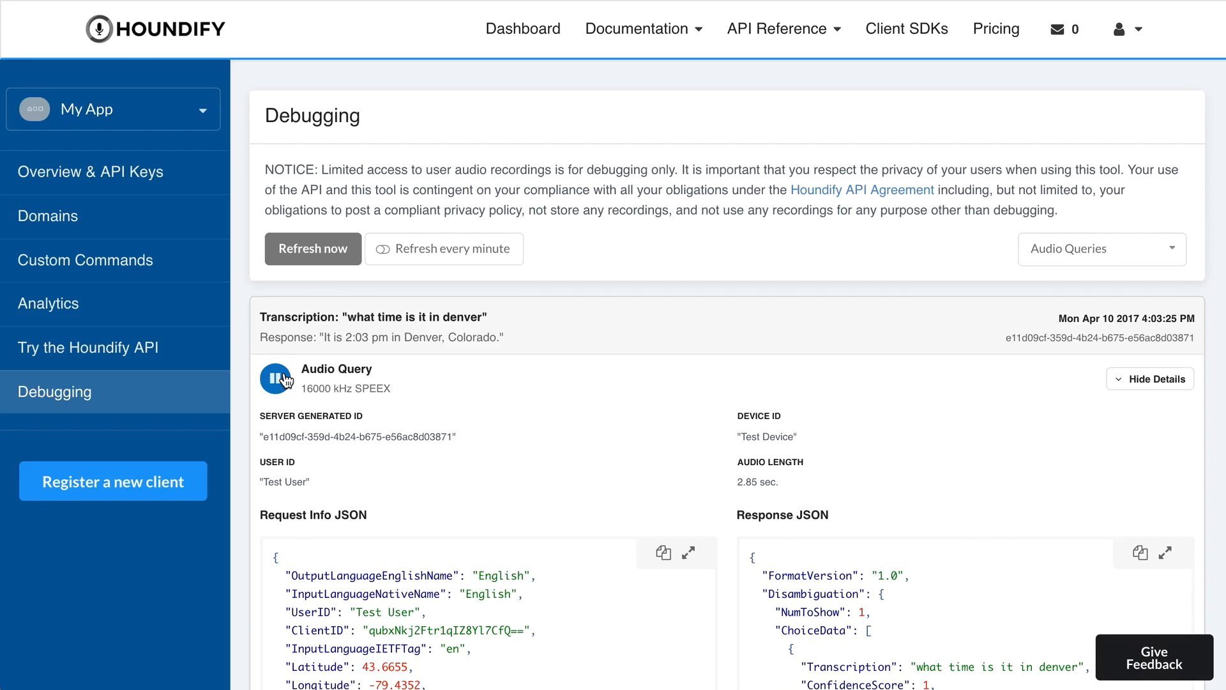
click(275, 377)
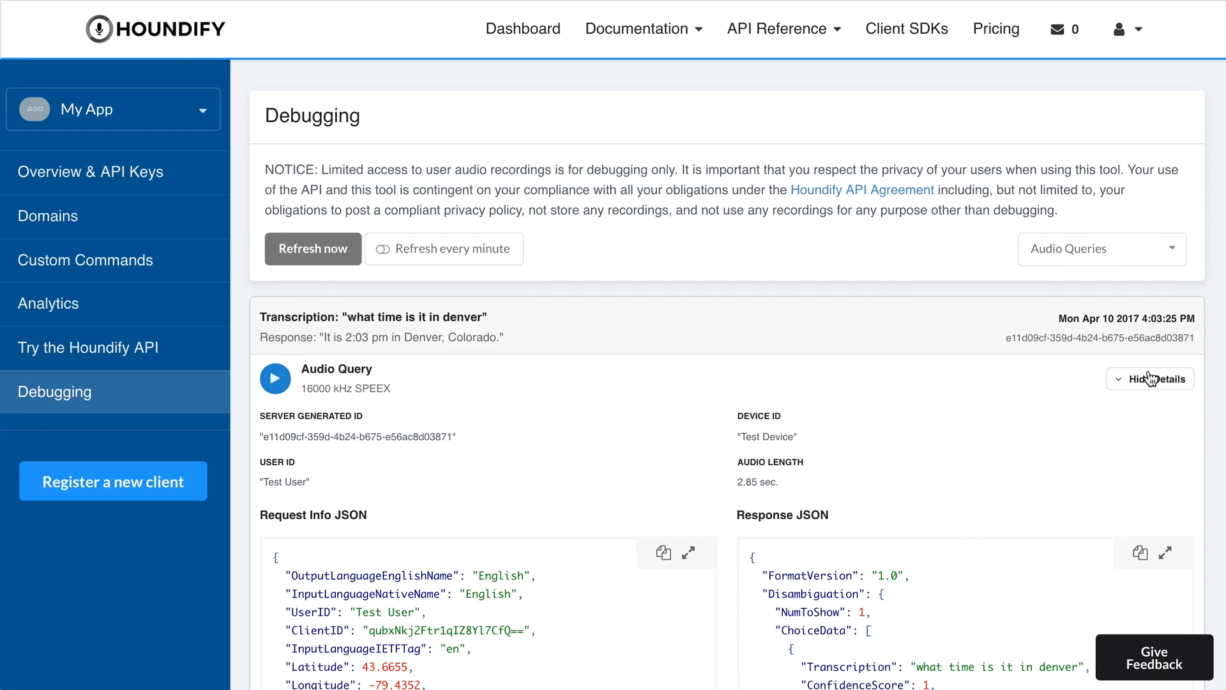
click(1151, 379)
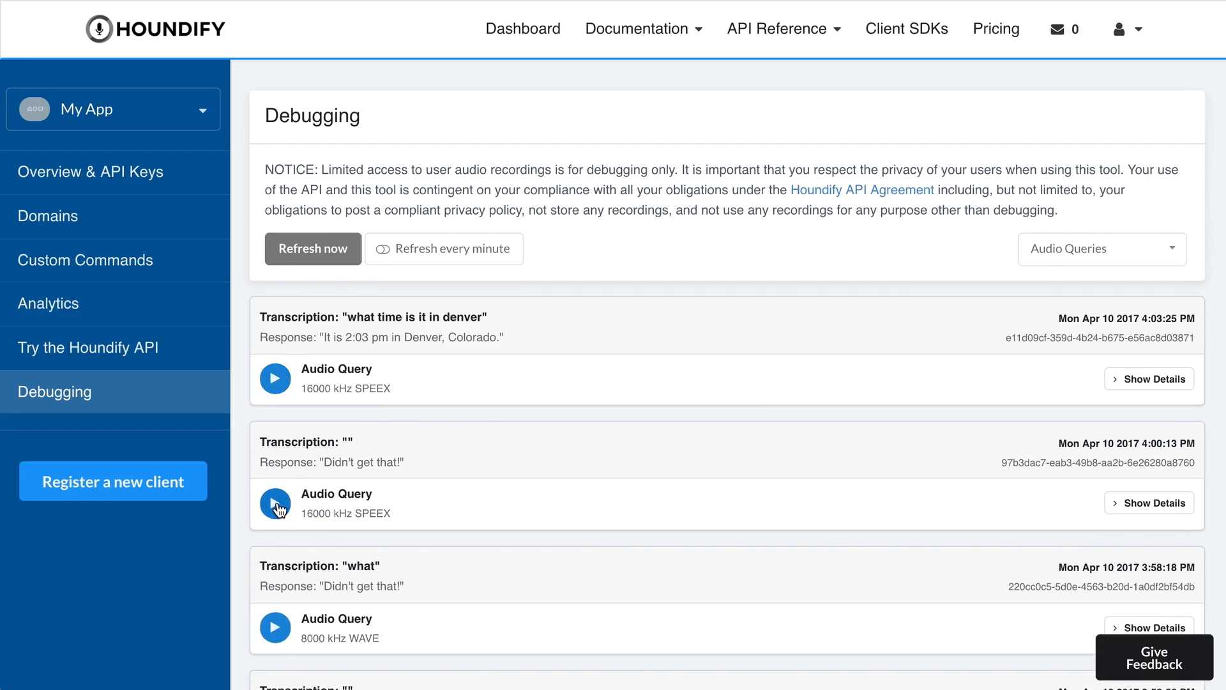
- Play the second query's recording, then the 8000 kHz 'what' query recording
click(275, 503)
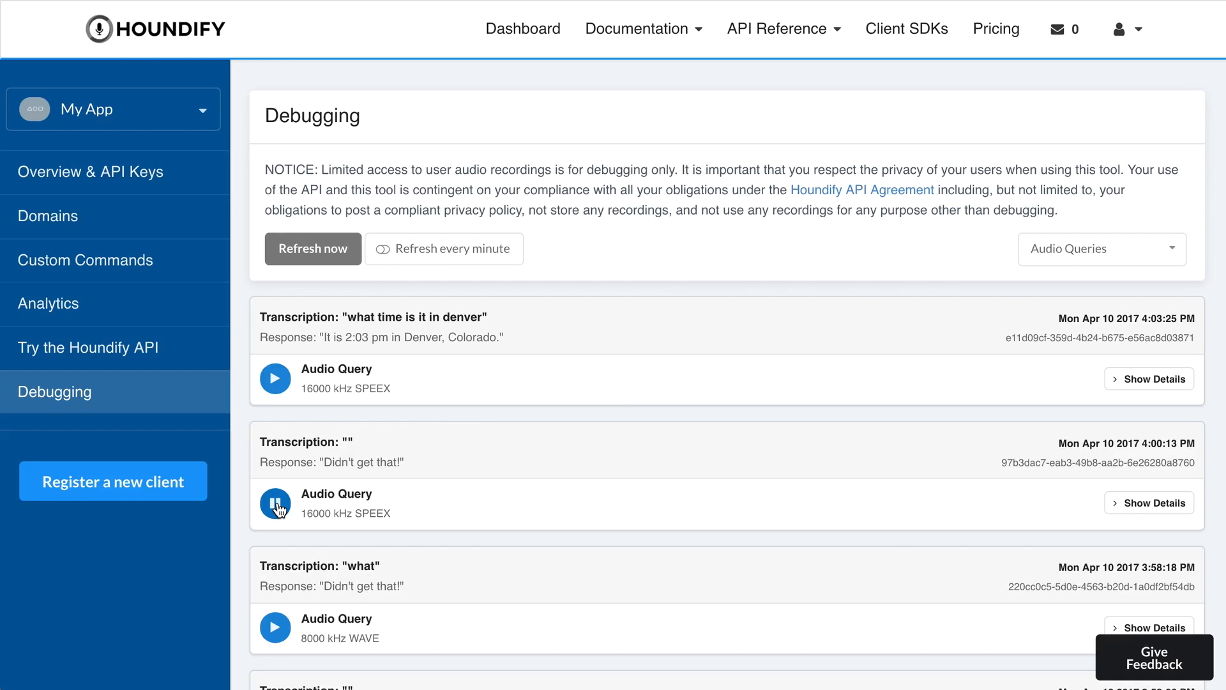
click(275, 503)
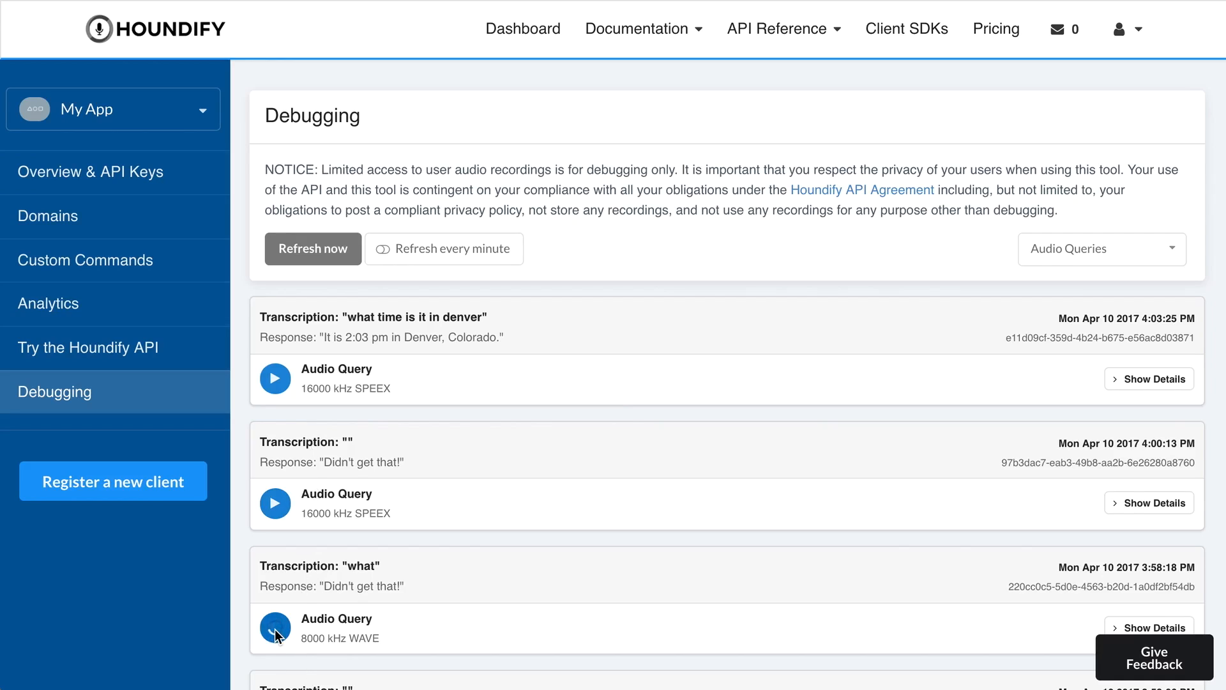
click(274, 628)
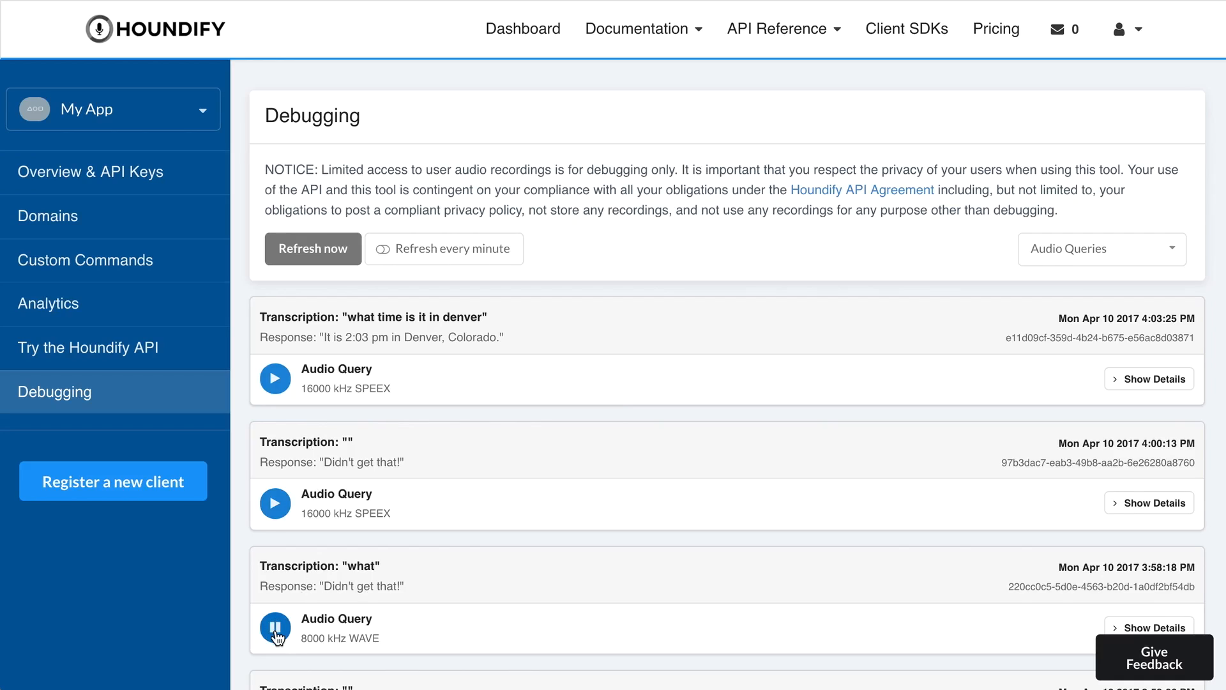
- Expand the 'what' query, show and hide the empty 3:58:06 PM query, and scroll down
scroll(down, 3)
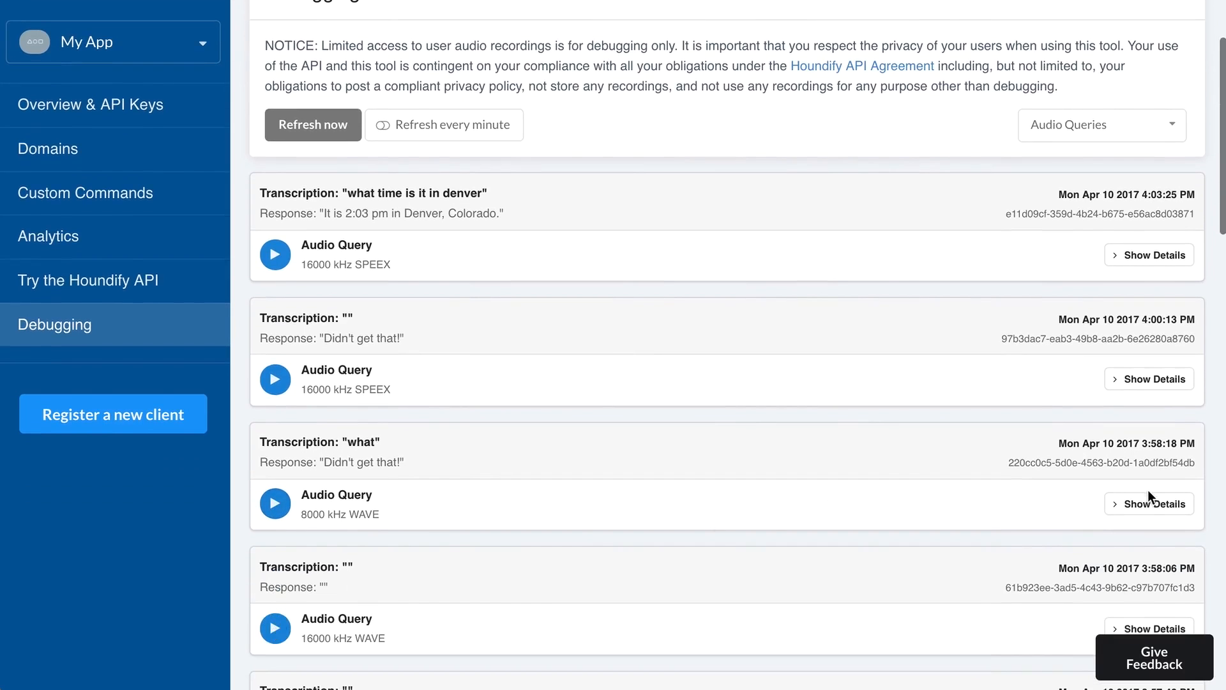
click(1149, 502)
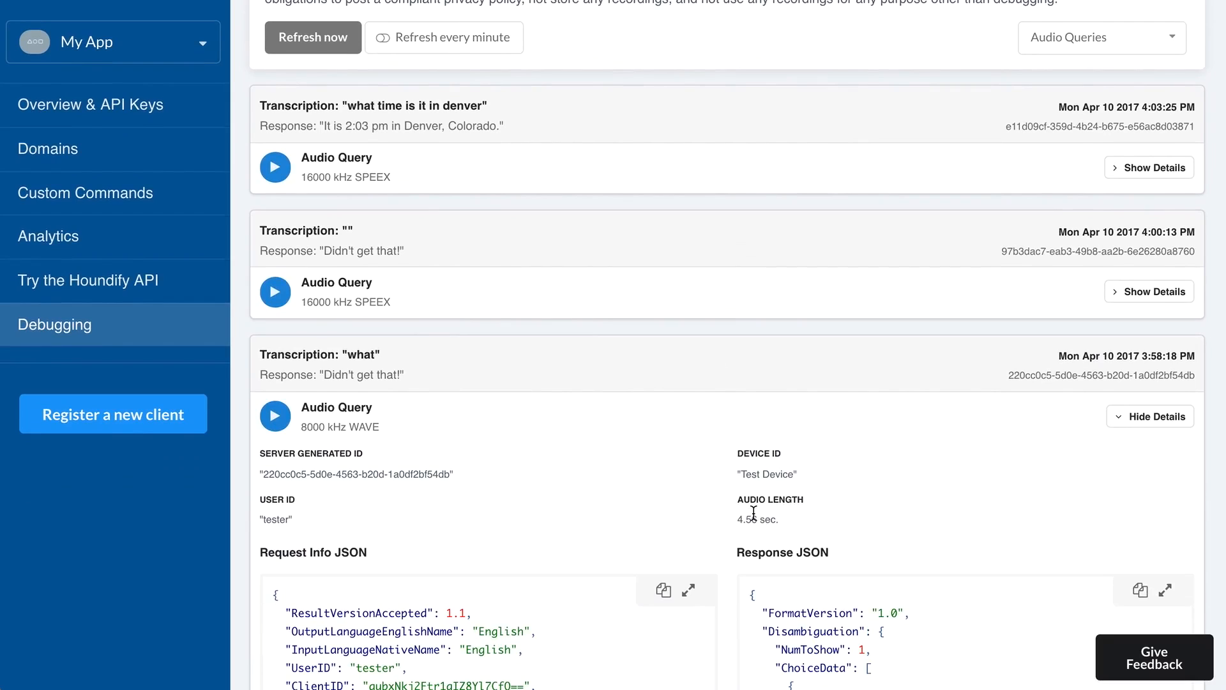
mouse_move(1103, 446)
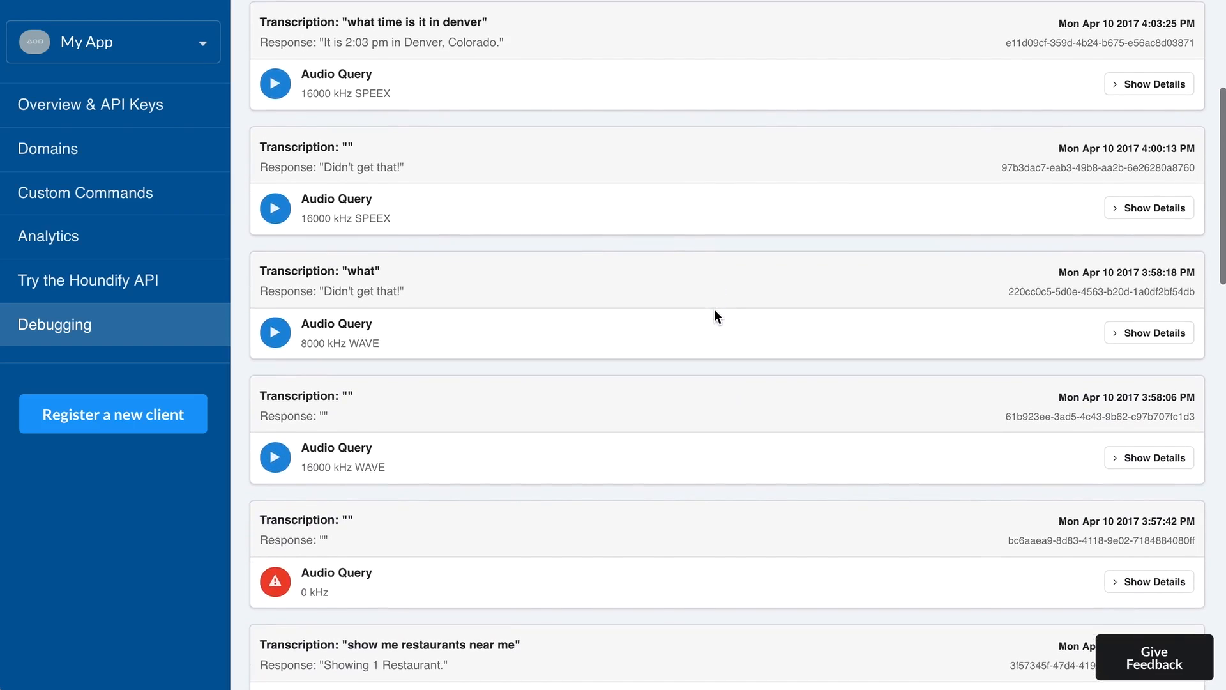
click(1149, 458)
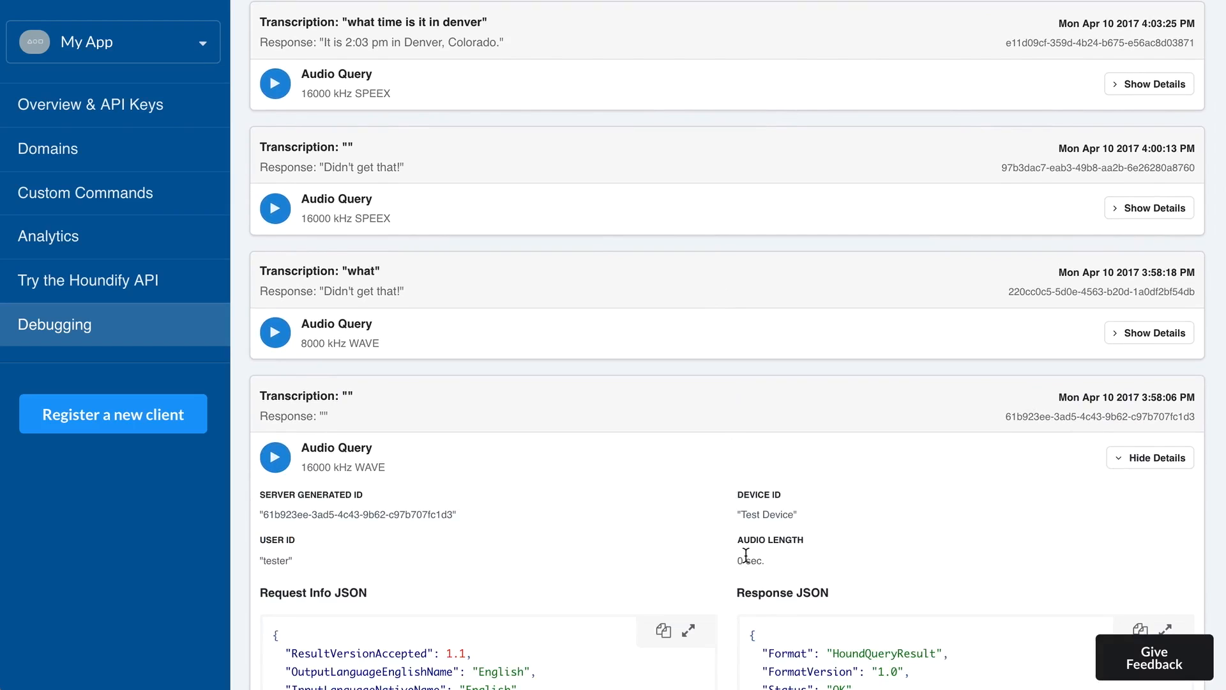
click(1150, 457)
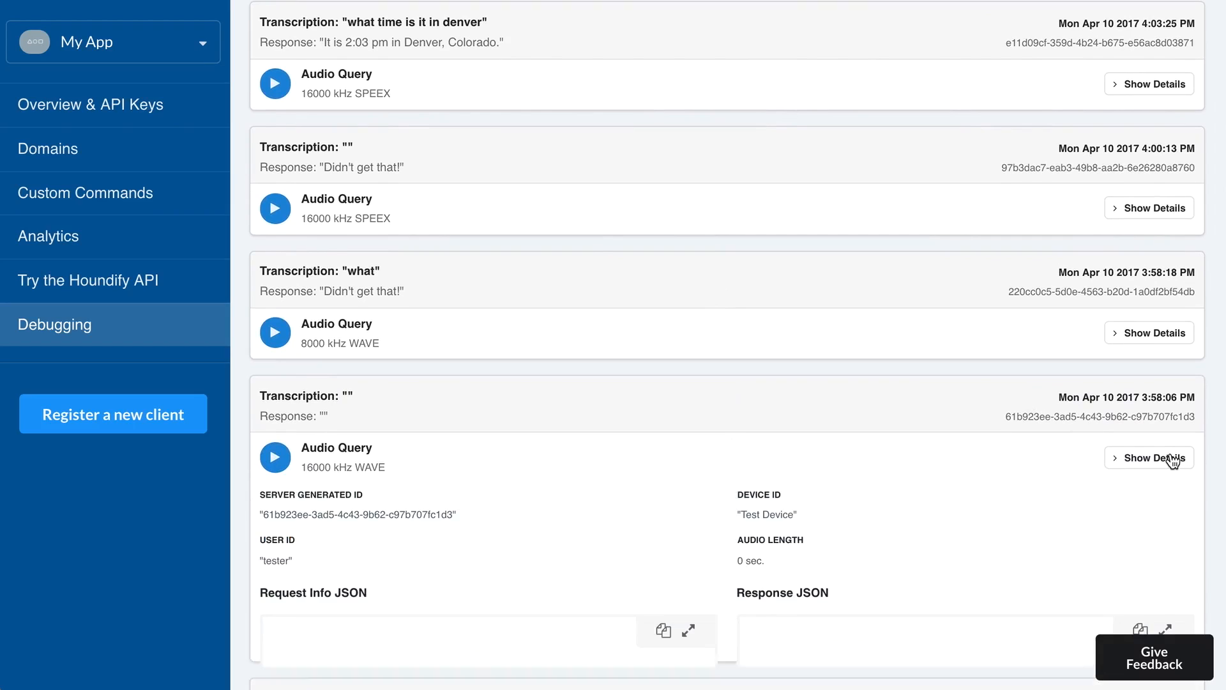
scroll(down, 3)
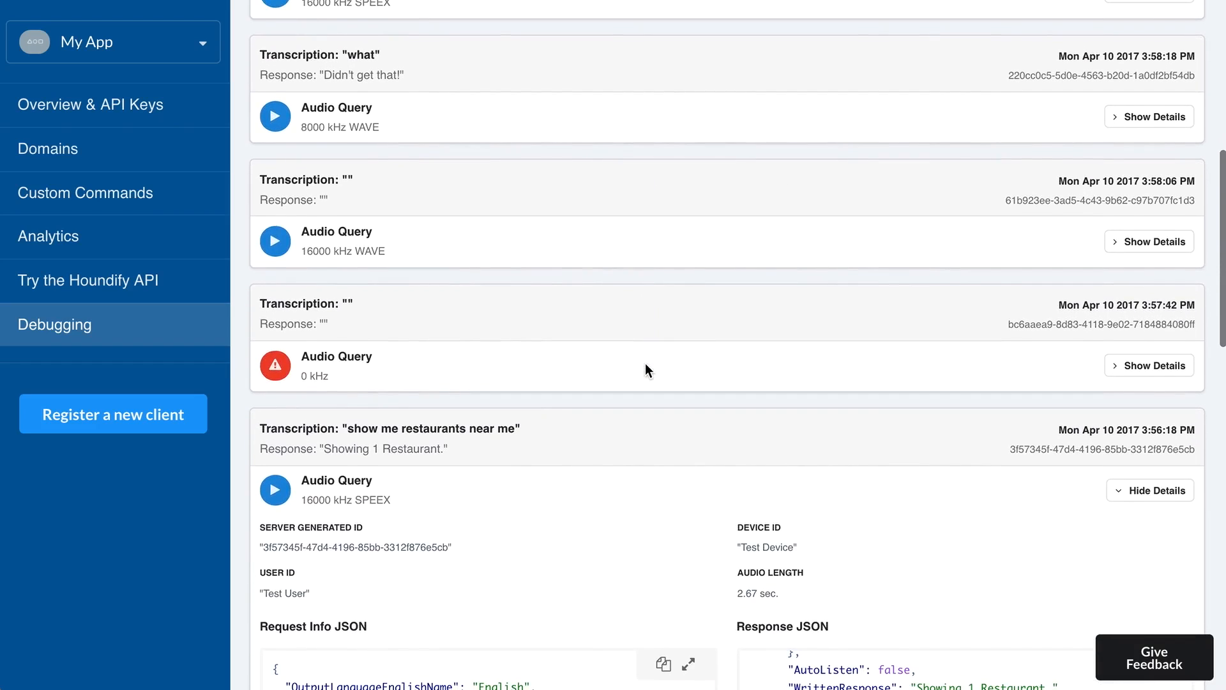
mouse_move(275, 366)
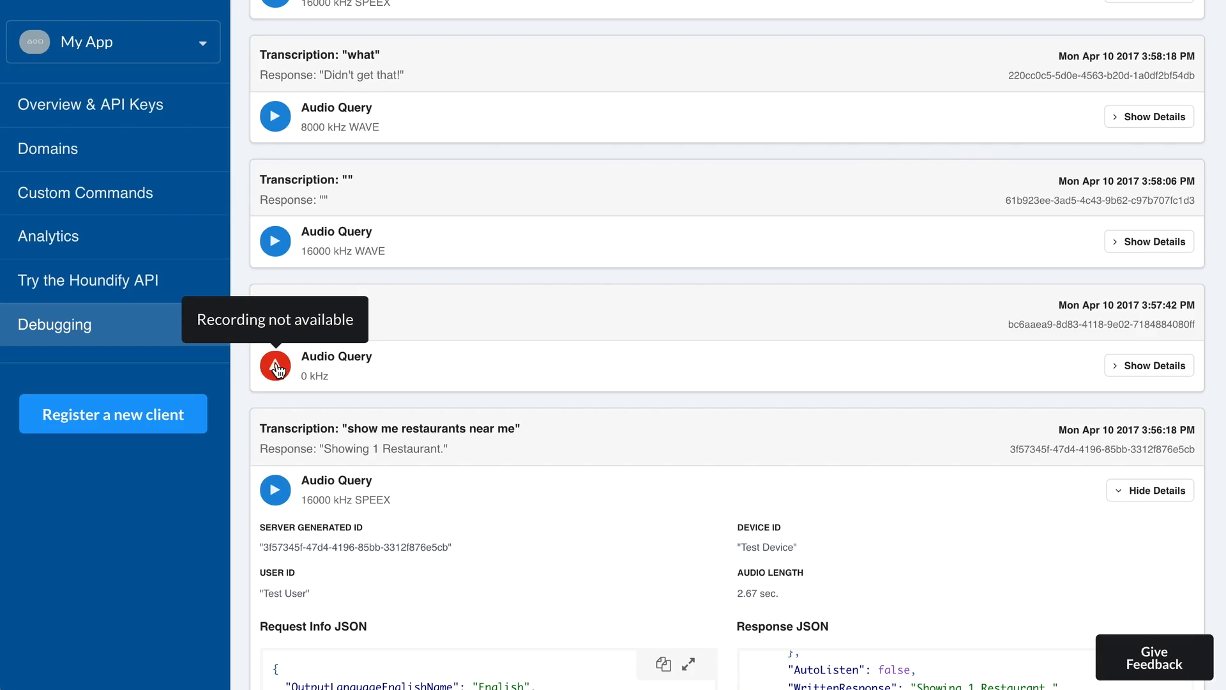
mouse_move(786, 282)
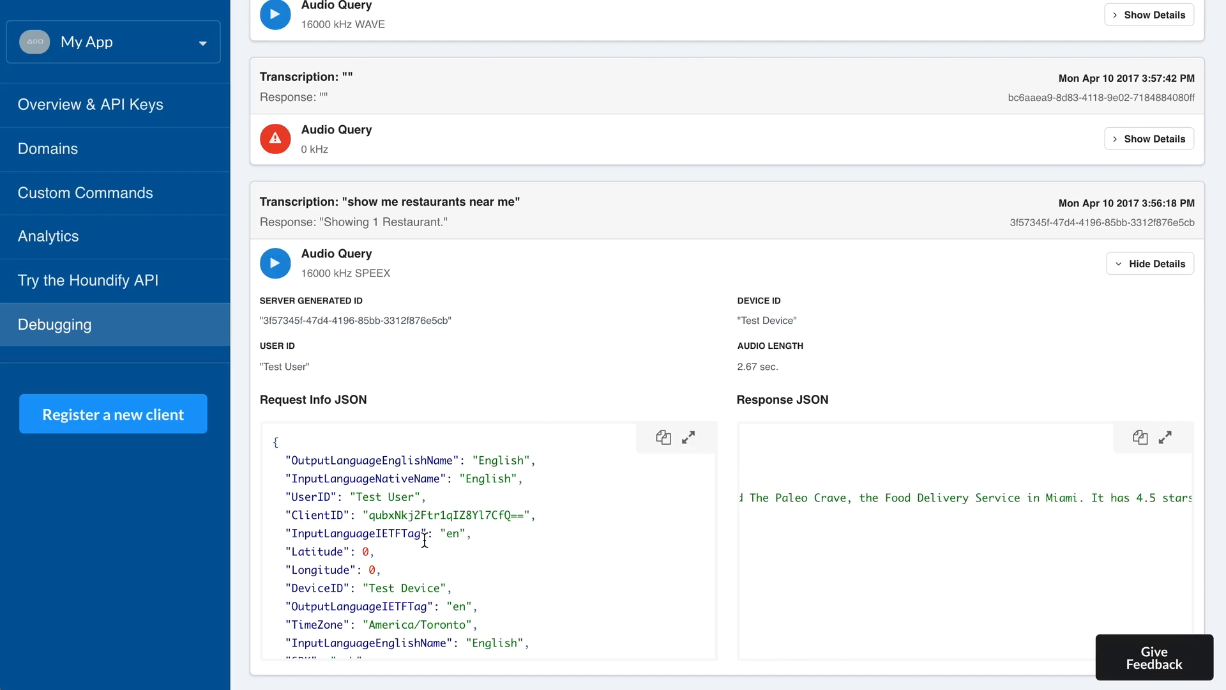
mouse_move(297, 556)
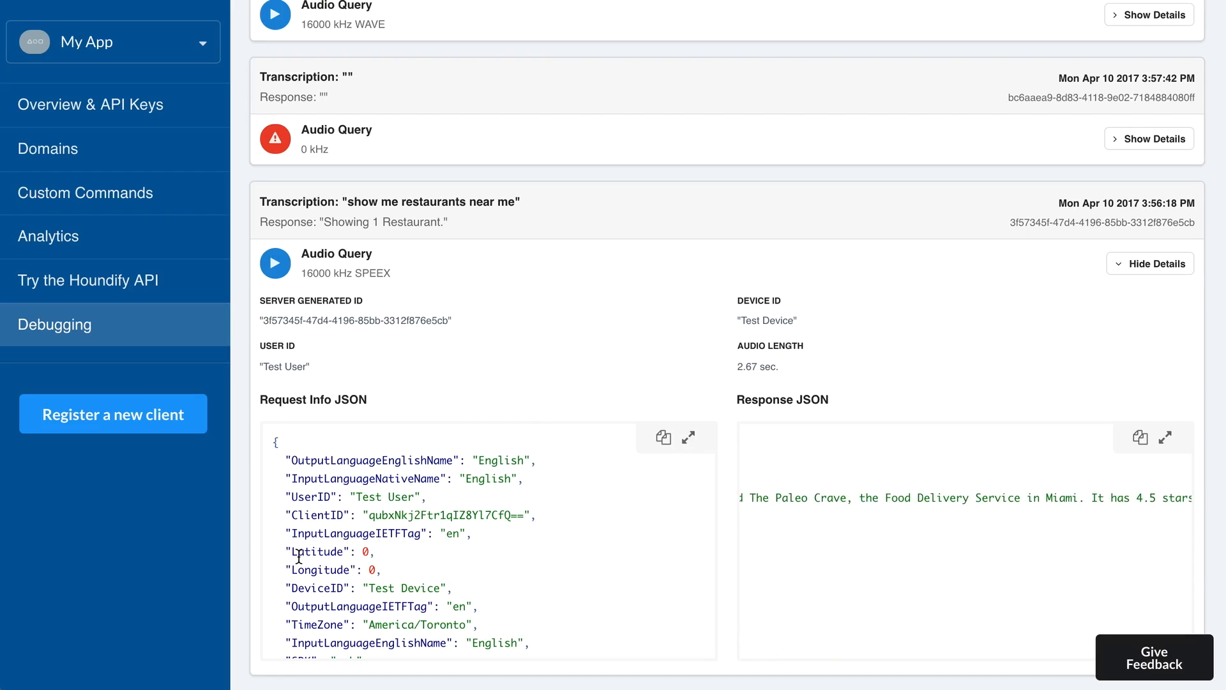
mouse_move(357, 562)
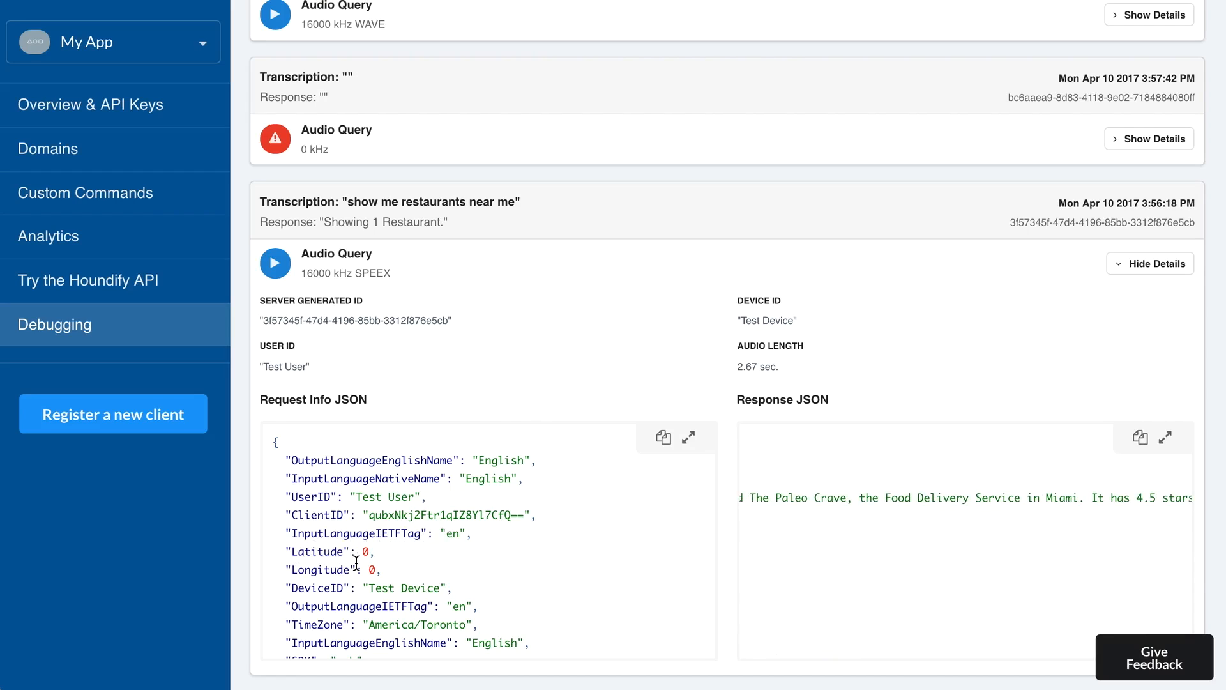
mouse_move(759, 266)
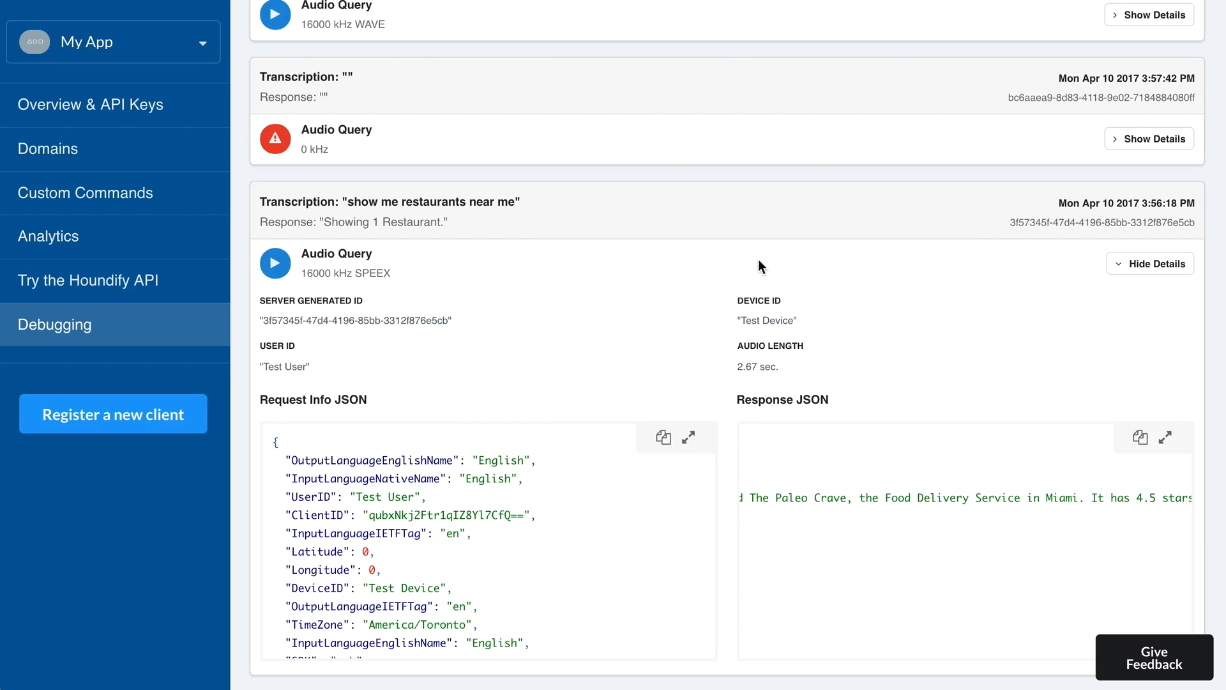
- Scroll the 3:55:30 PM query's request JSON to its ConversationState, weather and longitude entries
scroll(down, 3)
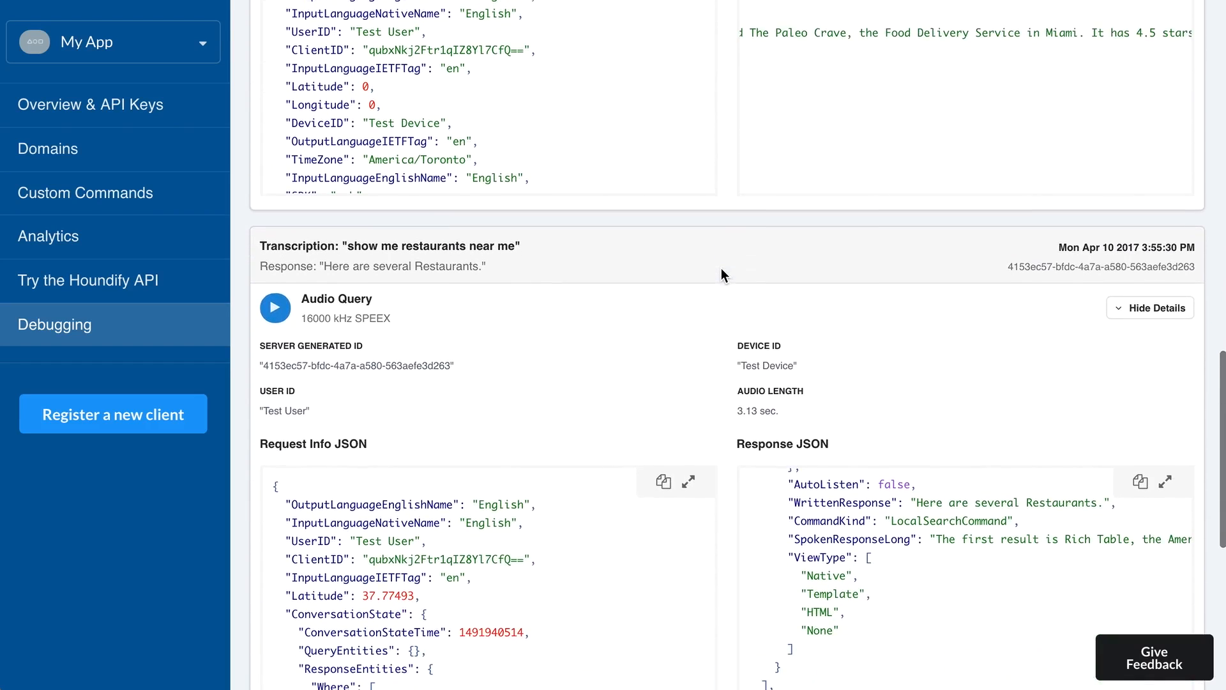
scroll(down, 3)
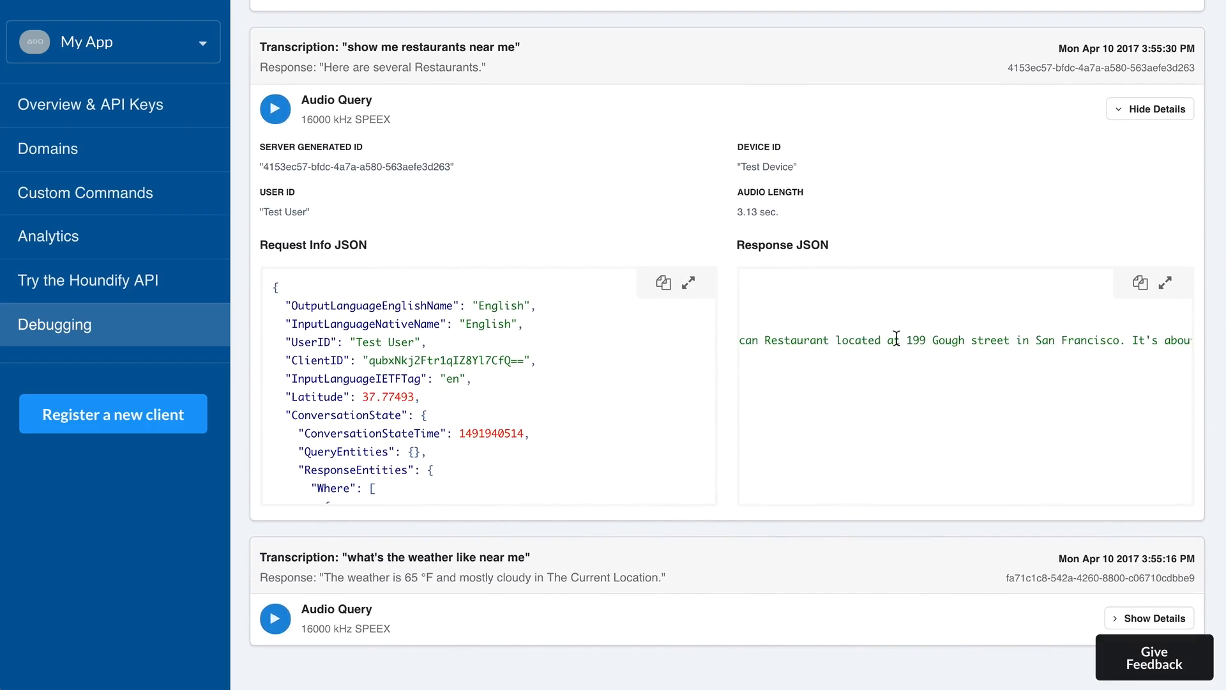
scroll(down, 3)
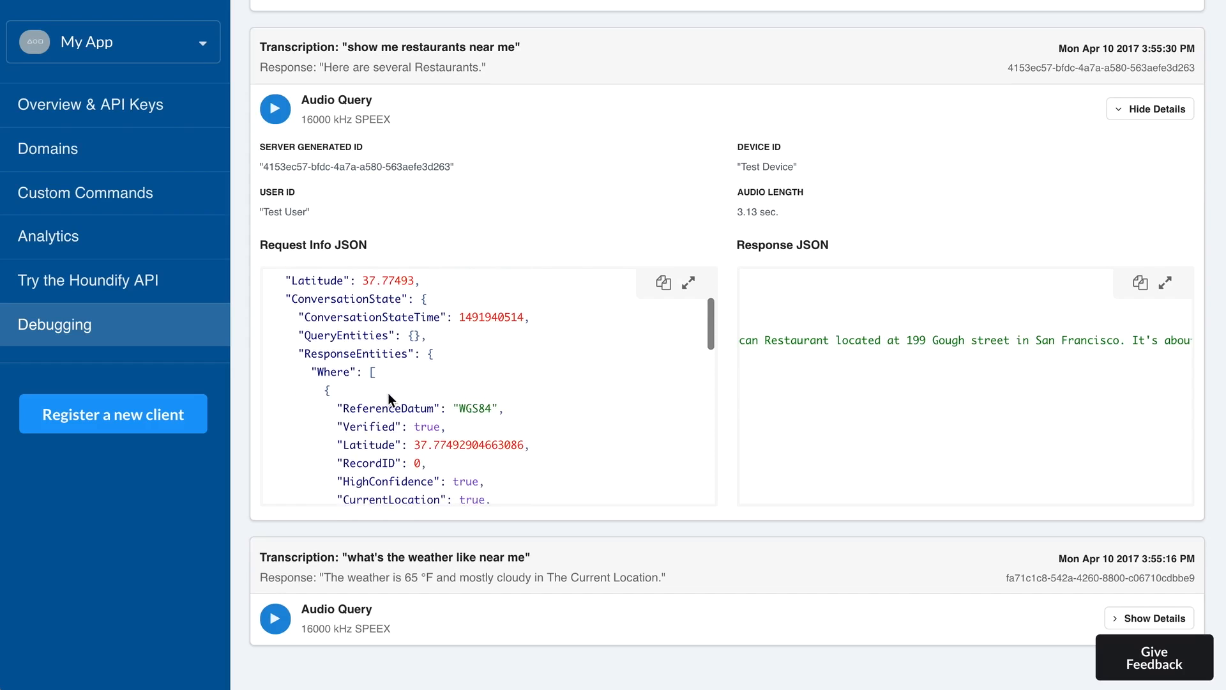
scroll(down, 3)
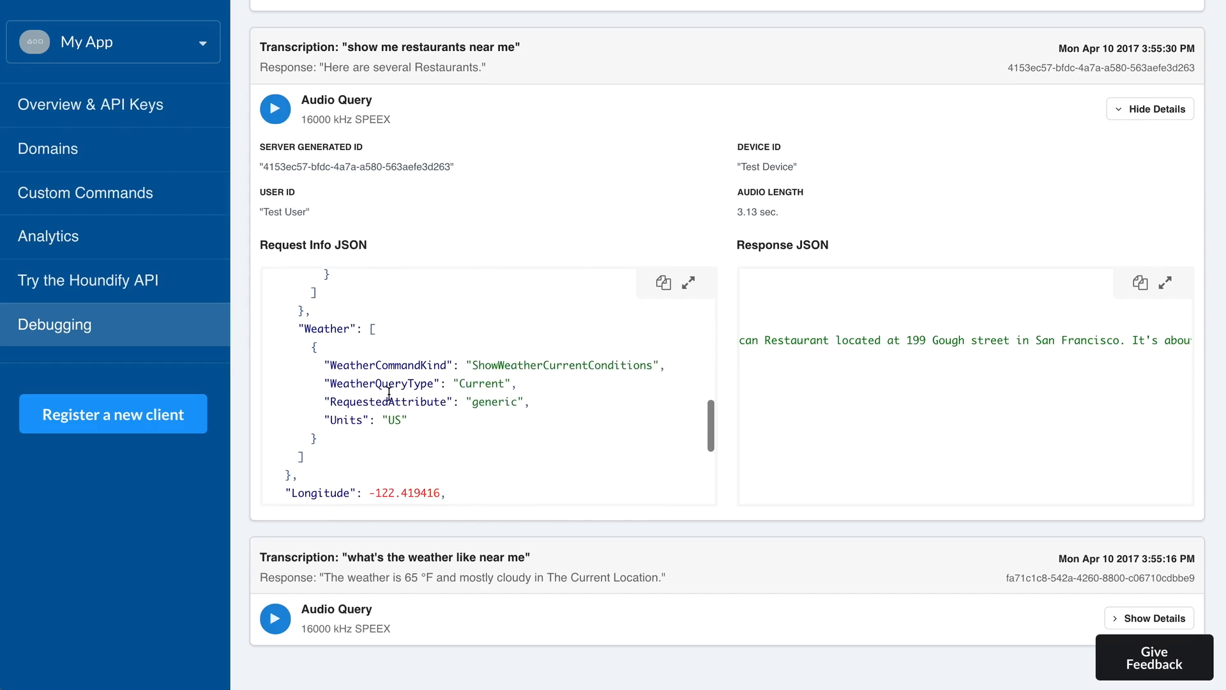
scroll(down, 3)
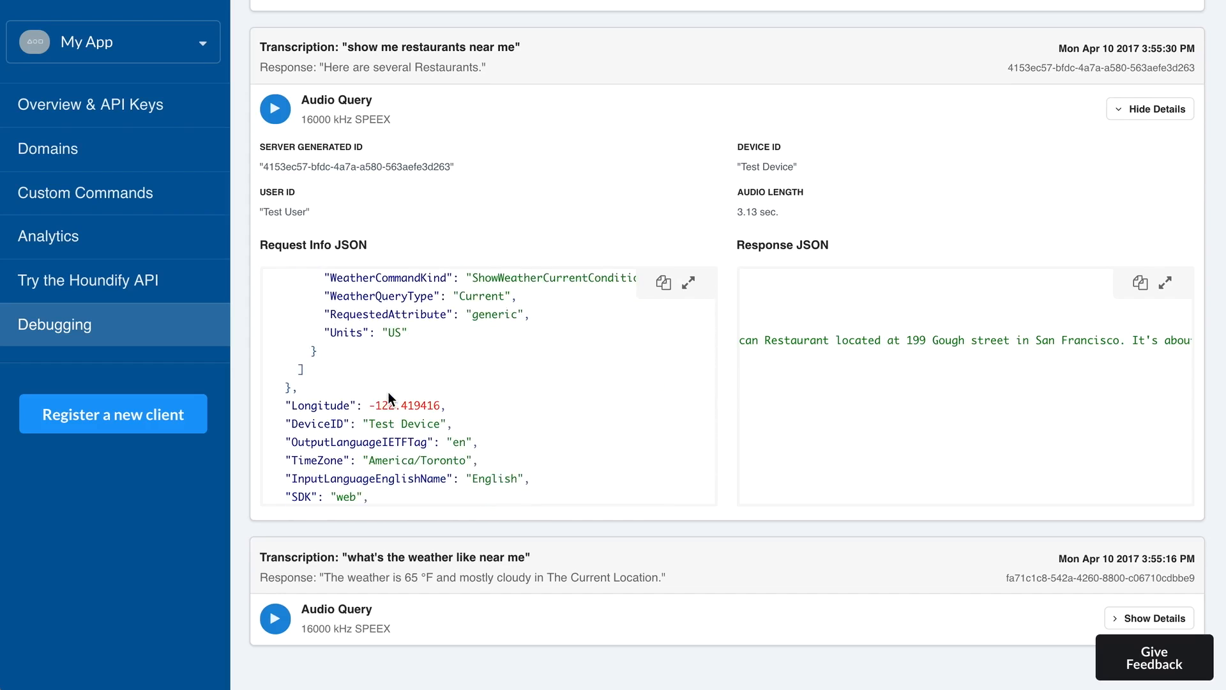